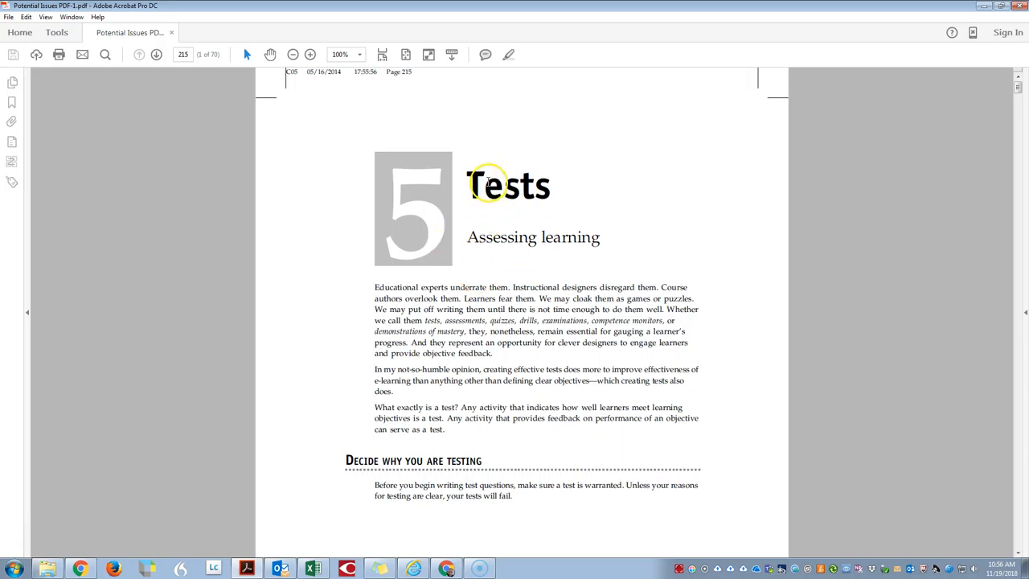
mouse_move(450, 232)
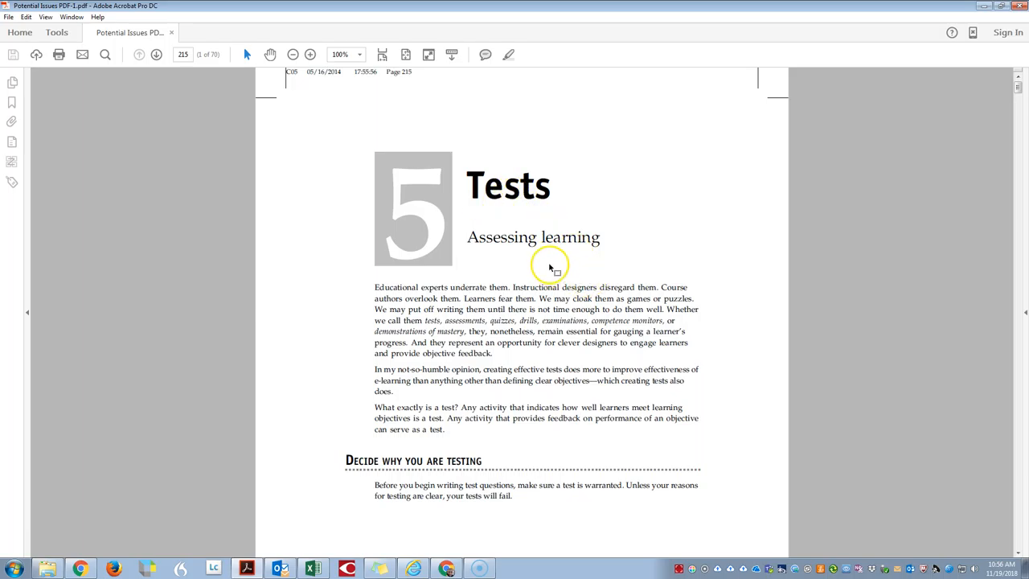
mouse_move(521, 270)
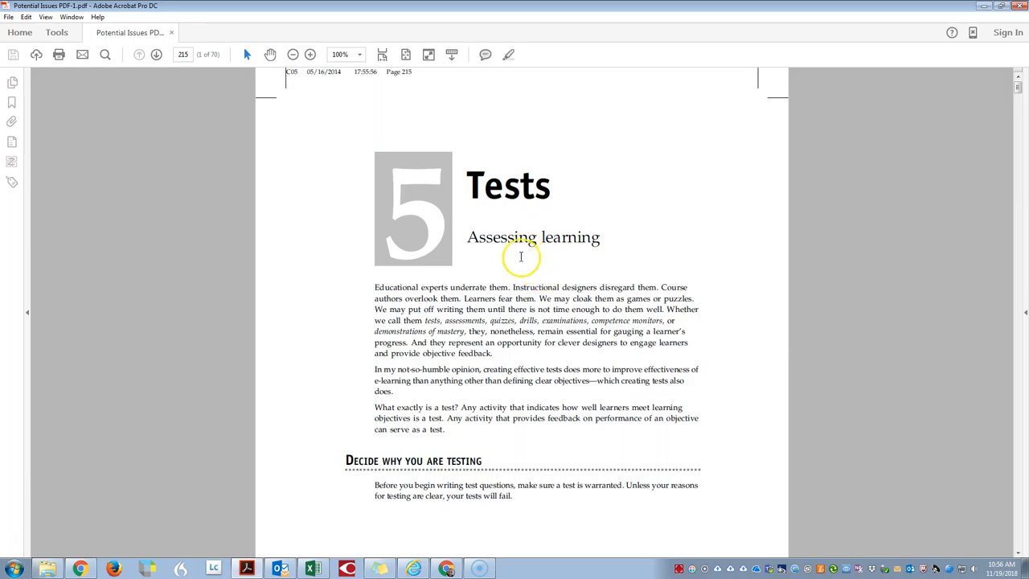
Run a Full Check from the Accessibility tools on the Tests chapter PDF with default options
scroll(down, 3)
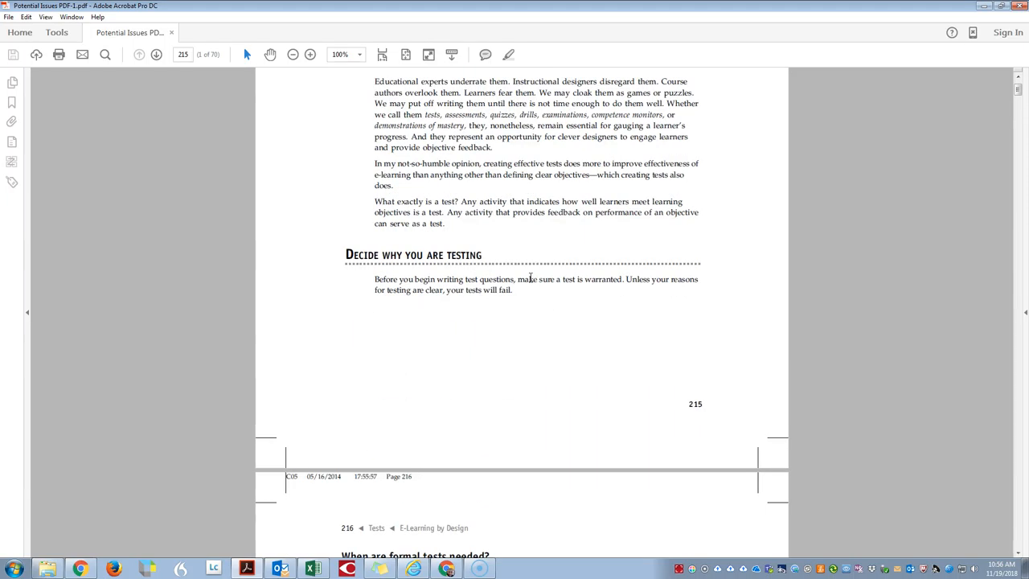
scroll(down, 3)
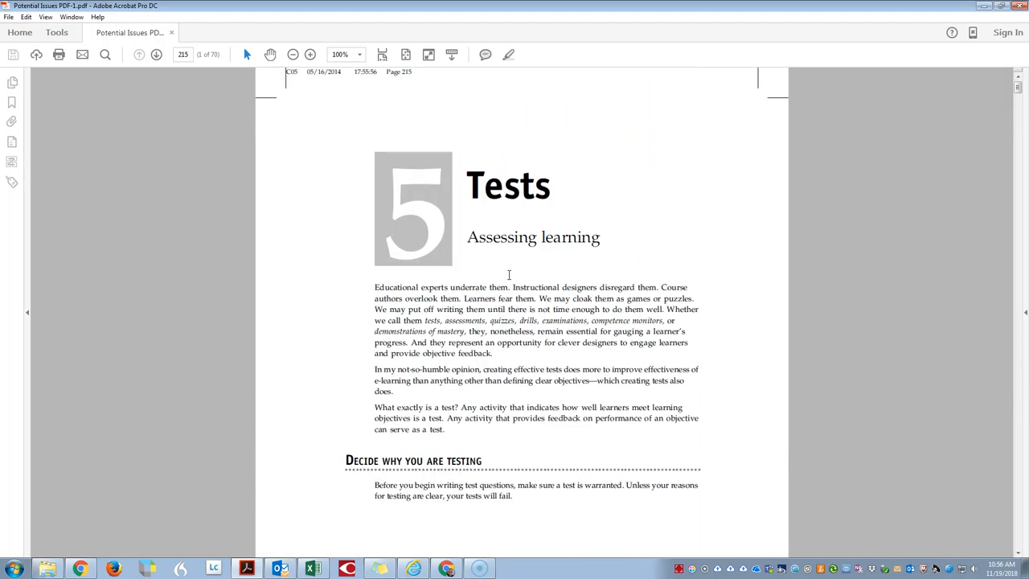
mouse_move(492, 175)
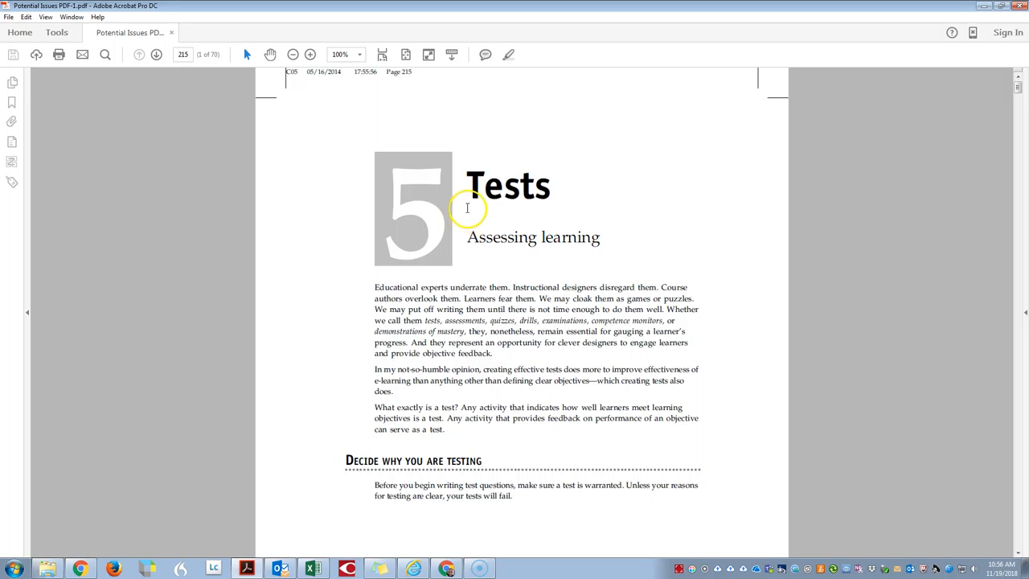
mouse_move(432, 196)
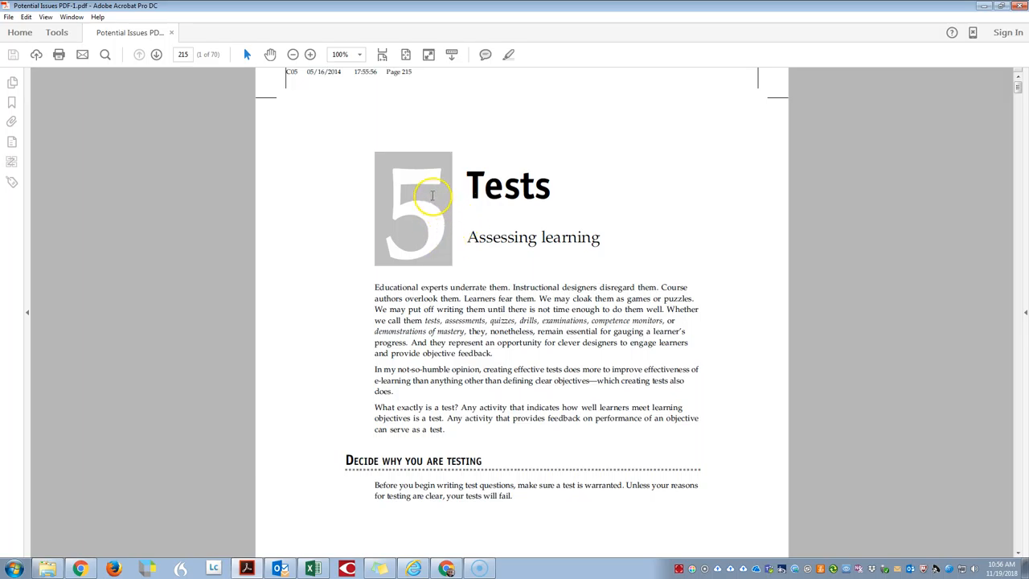
mouse_move(484, 222)
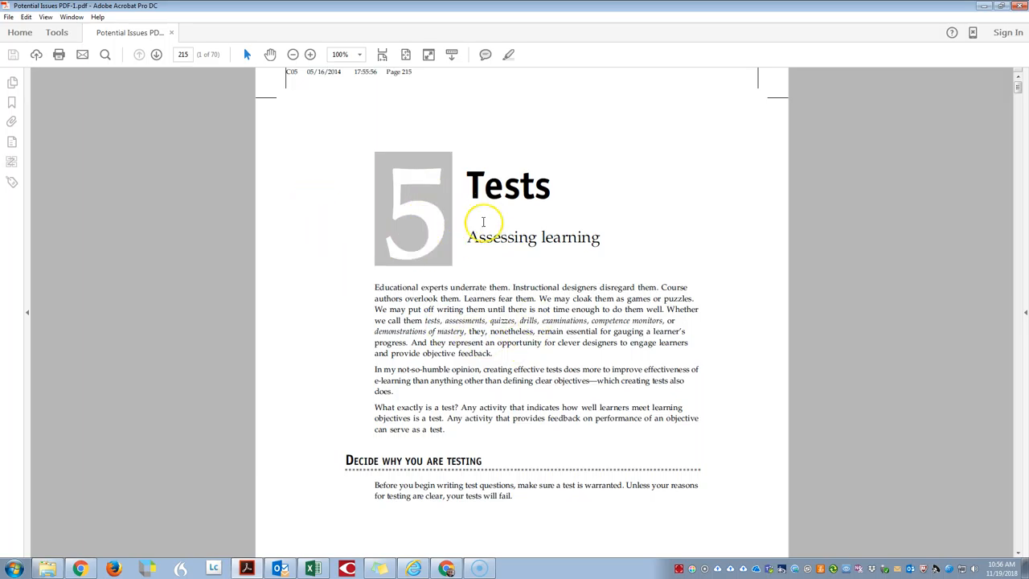
mouse_move(183, 41)
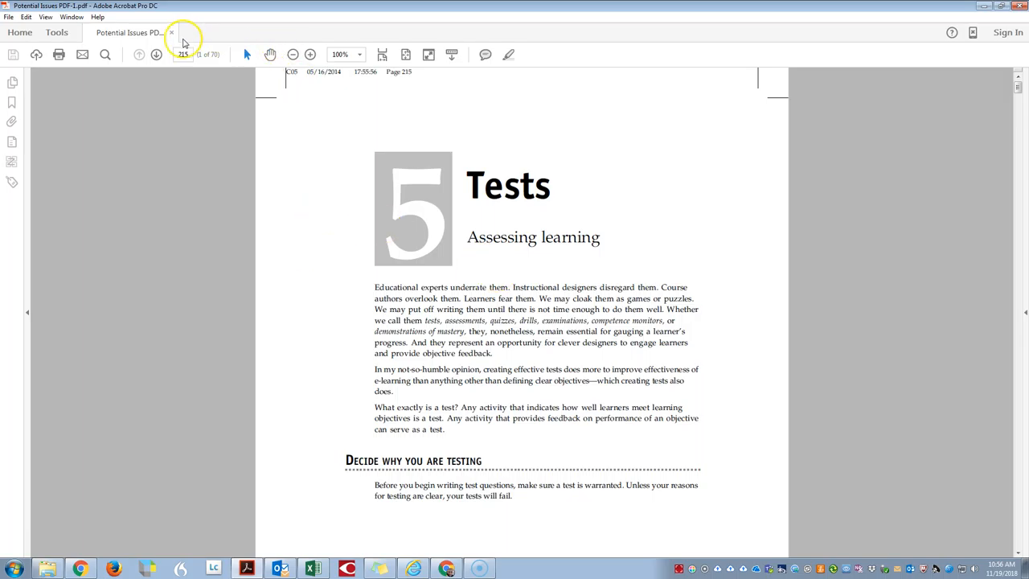
mouse_move(683, 244)
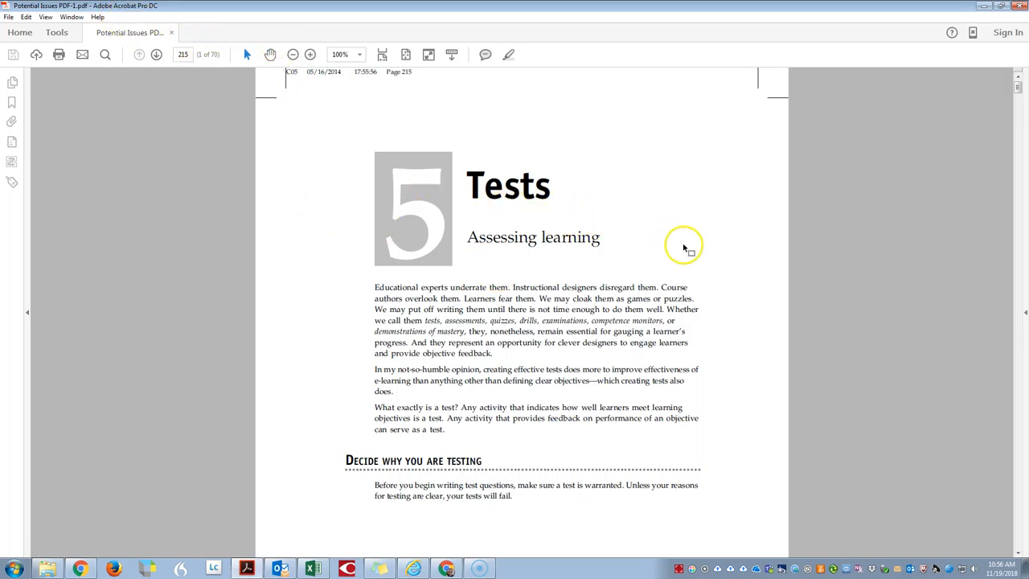
click(56, 33)
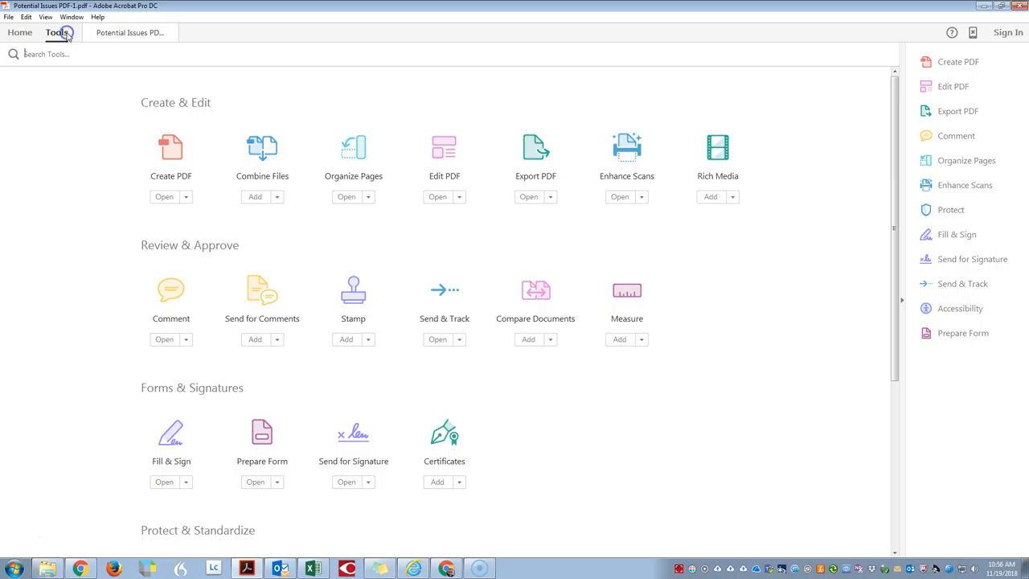
mouse_move(962, 322)
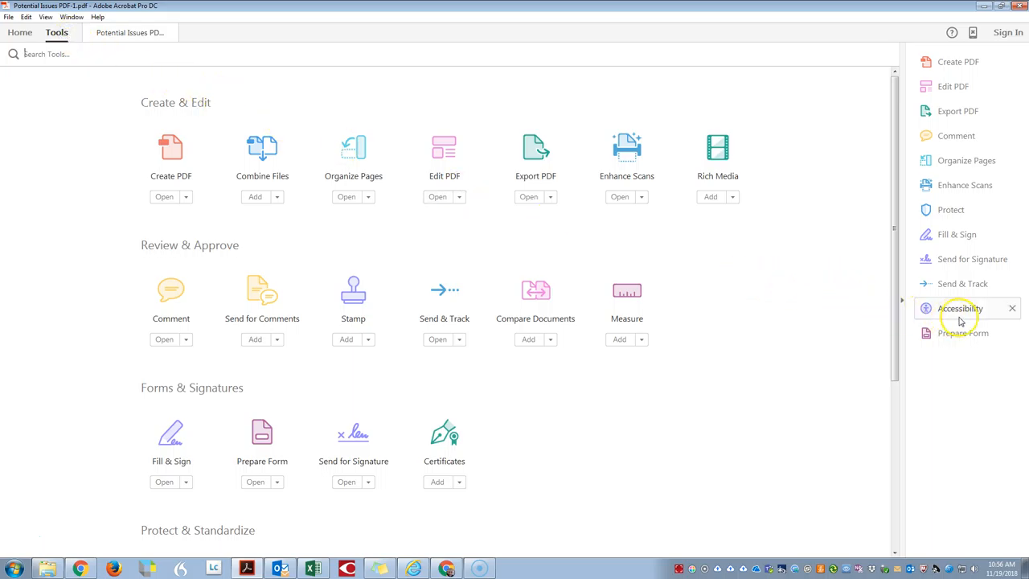
mouse_move(959, 315)
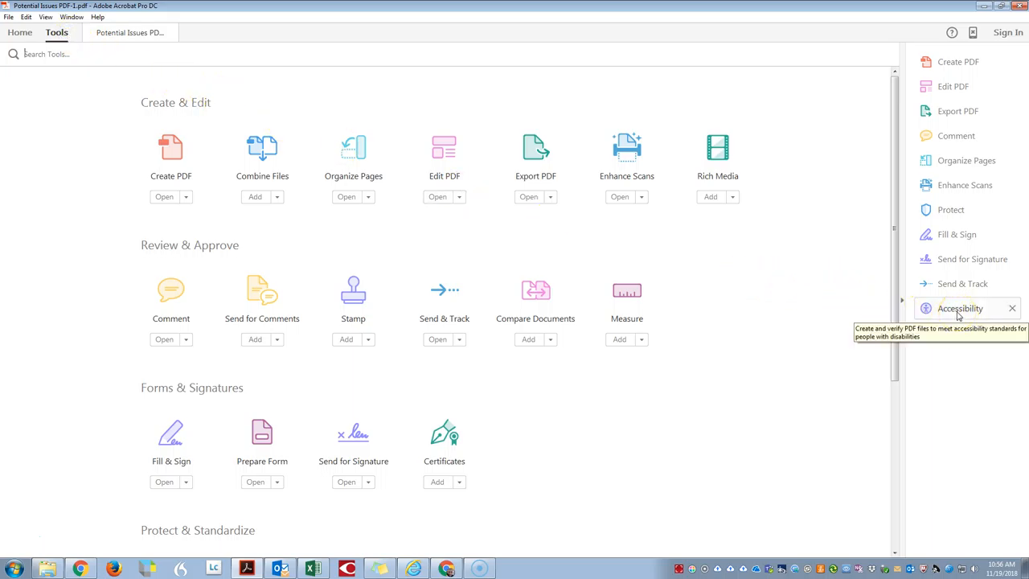
click(958, 307)
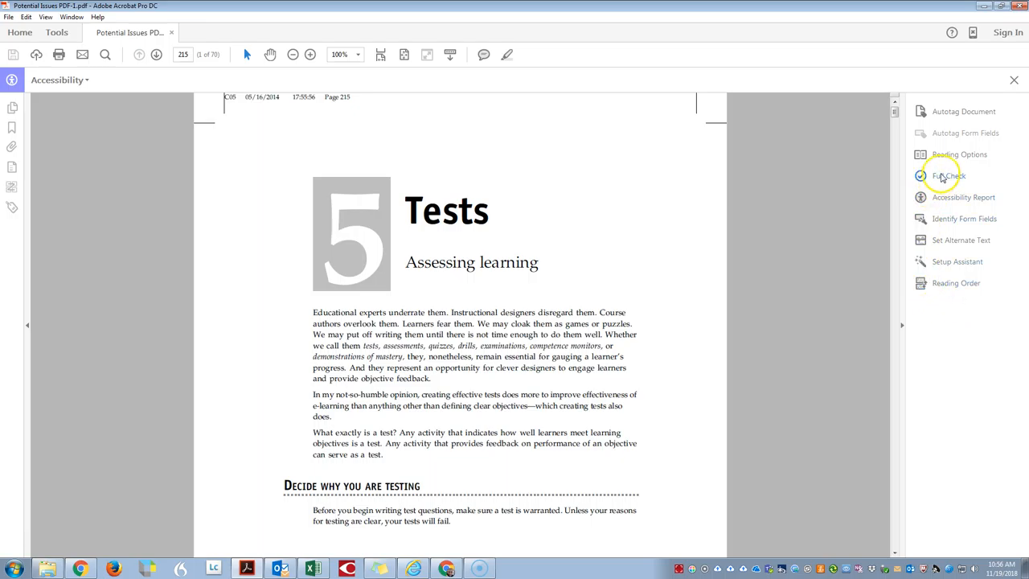
mouse_move(946, 179)
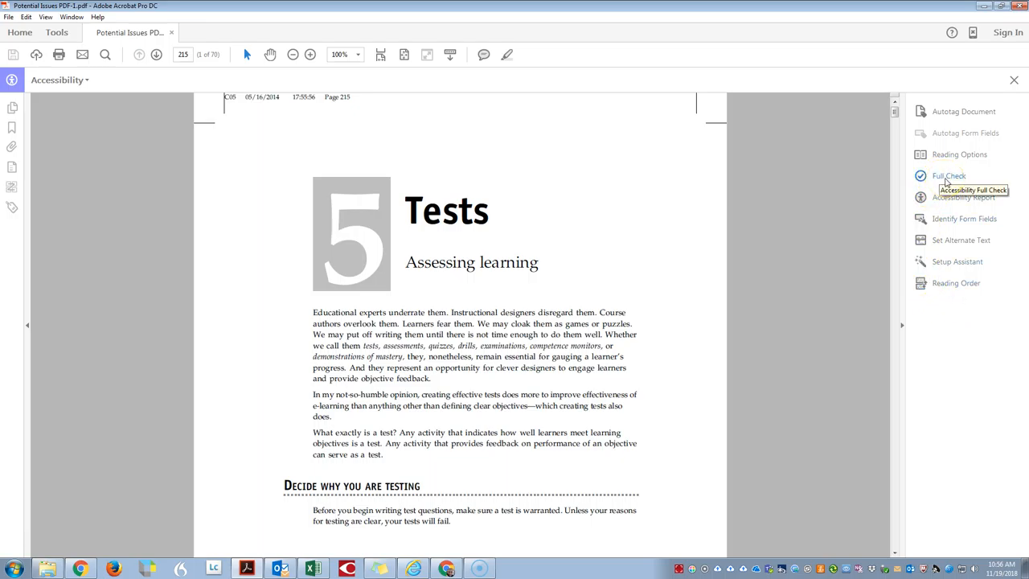
click(945, 176)
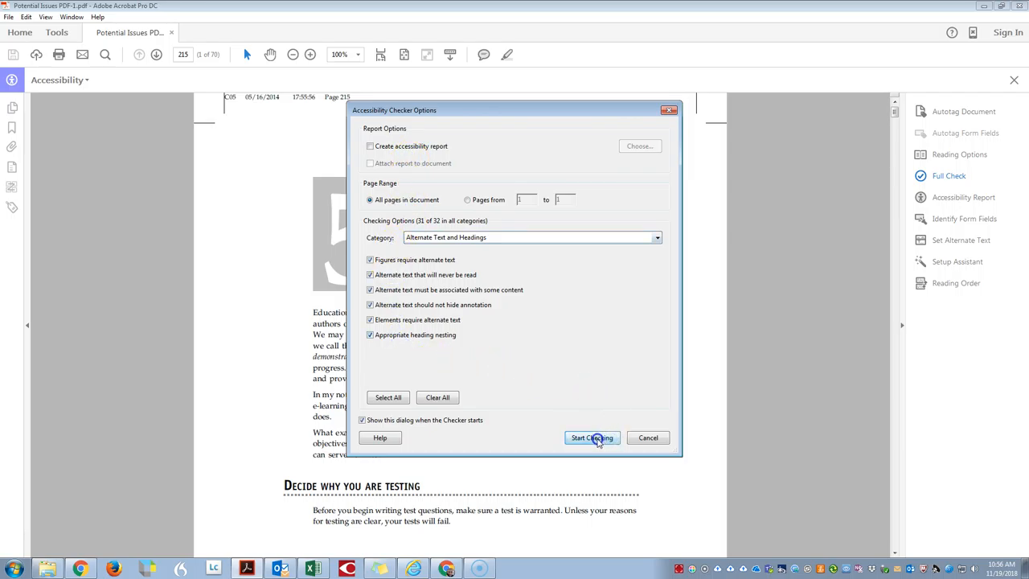
click(591, 438)
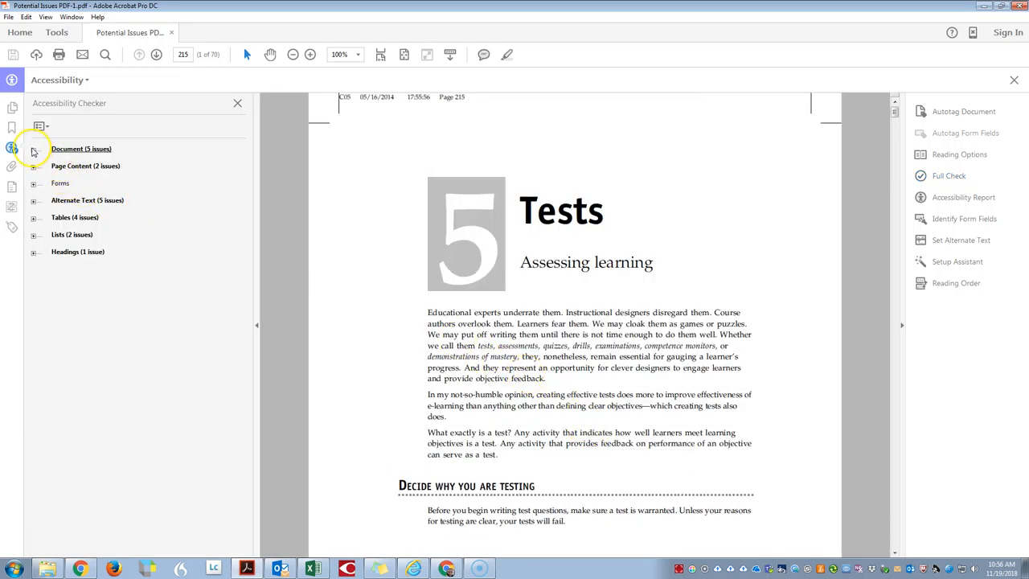
Expand the Document results, select the failed Title check and show the first untagged content element
click(35, 148)
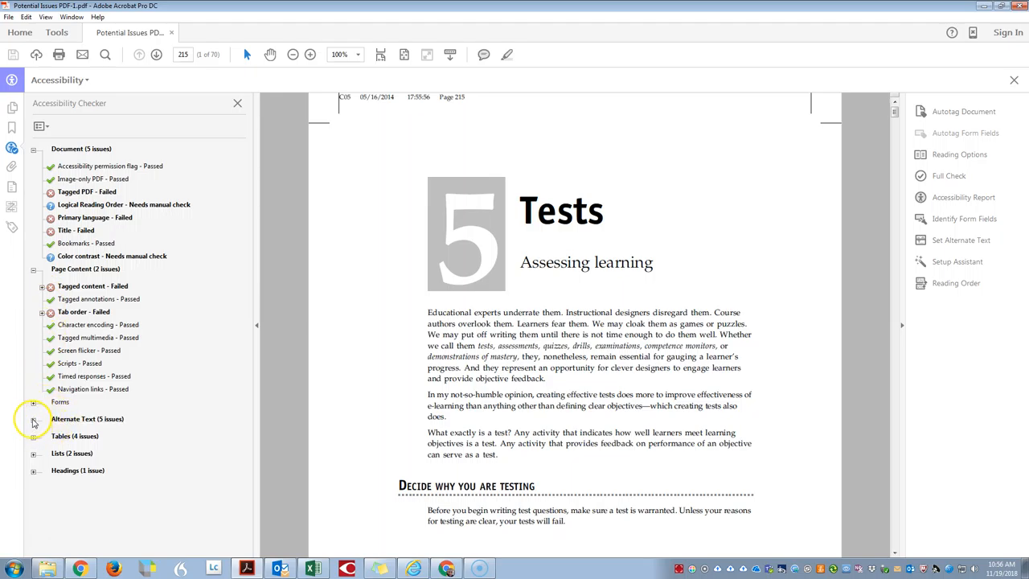
click(33, 420)
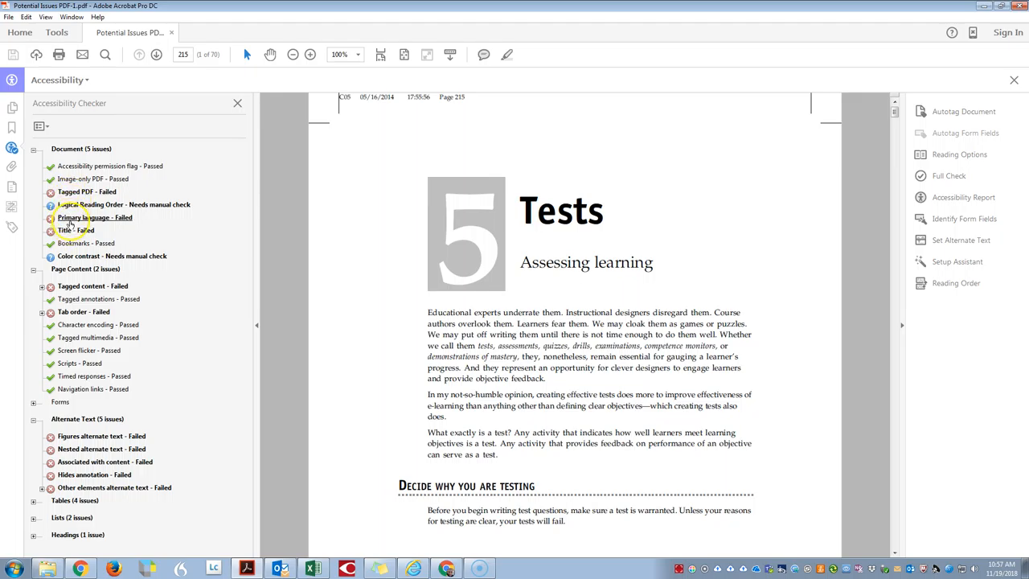
click(77, 230)
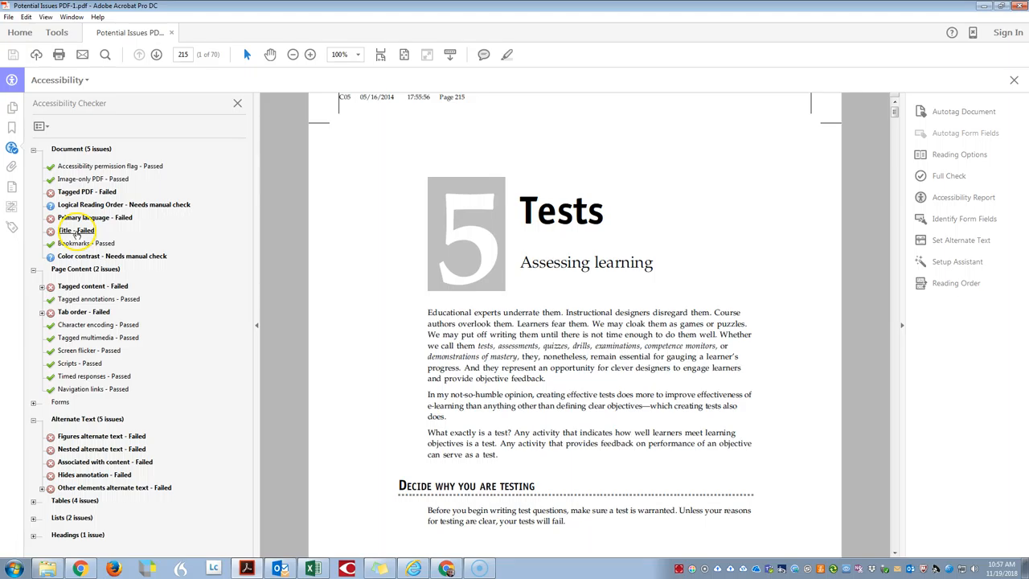
click(42, 286)
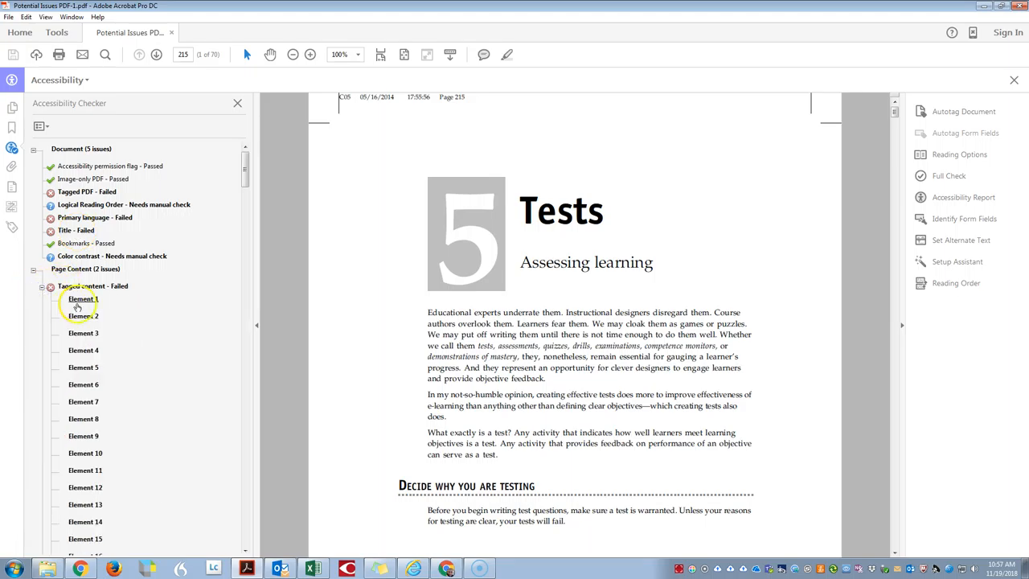
click(77, 299)
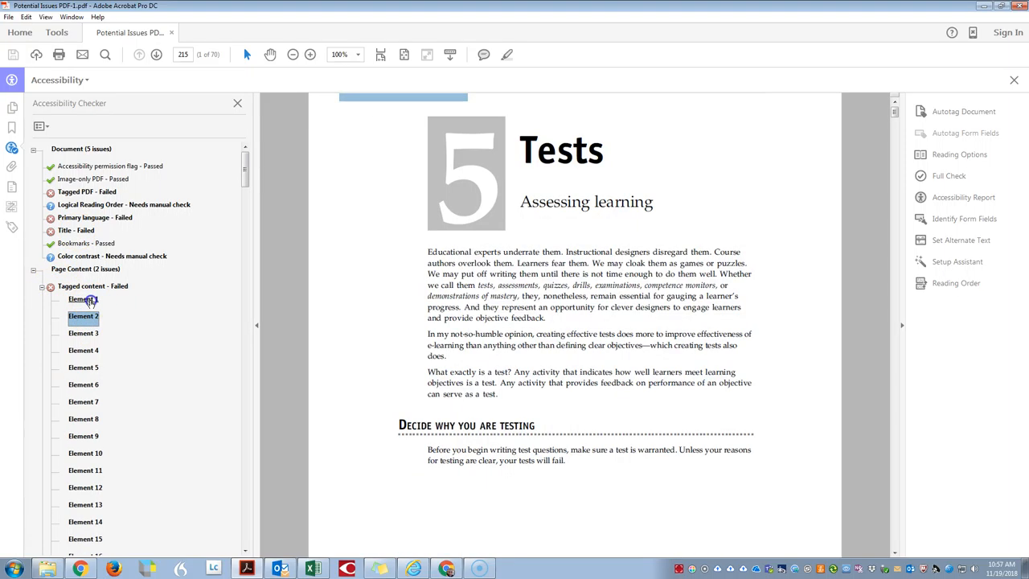
Inspect the failed Figures alternate text and Nested alternate text checks under Alternate Text
scroll(down, 3)
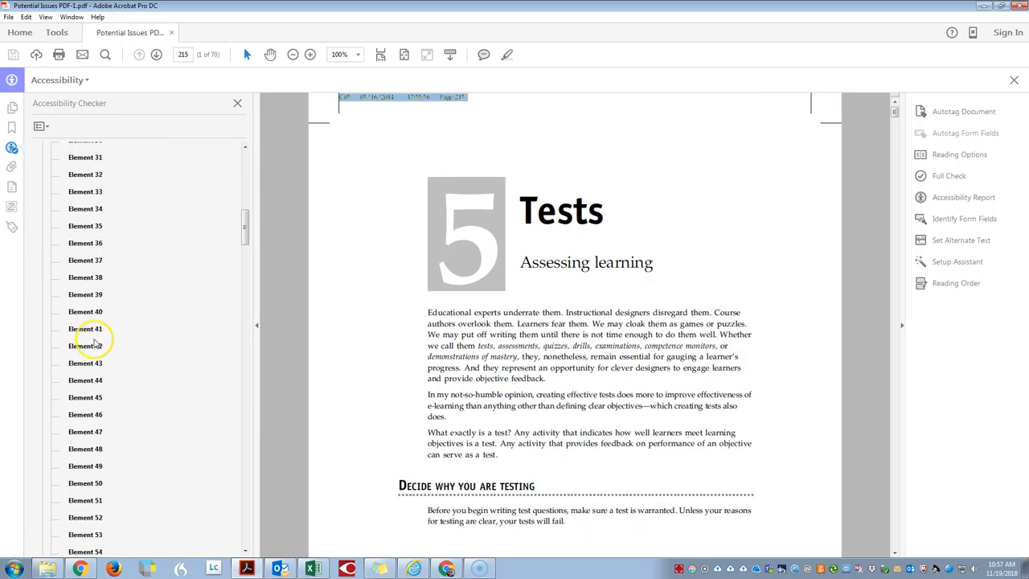
scroll(down, 3)
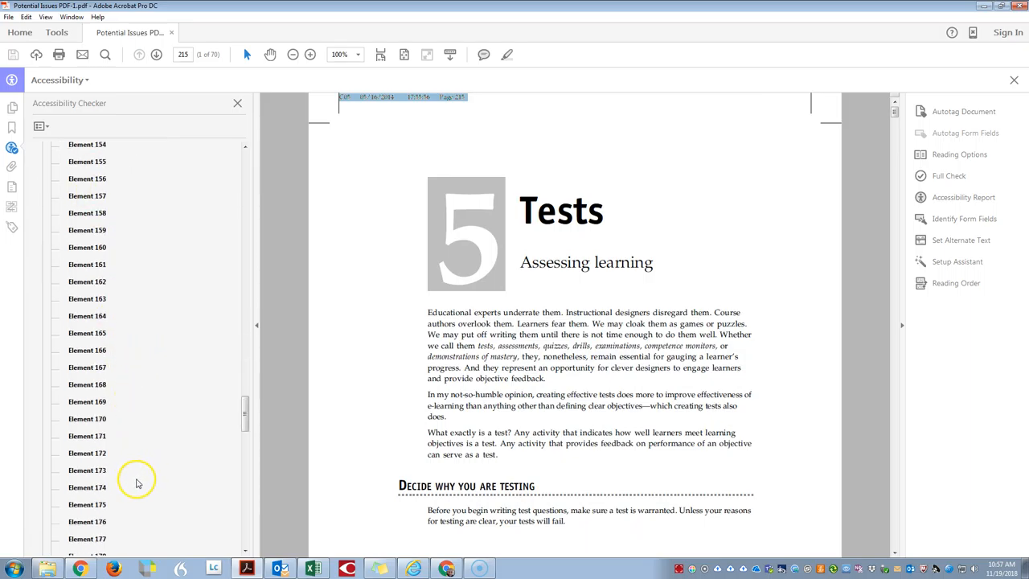
scroll(down, 3)
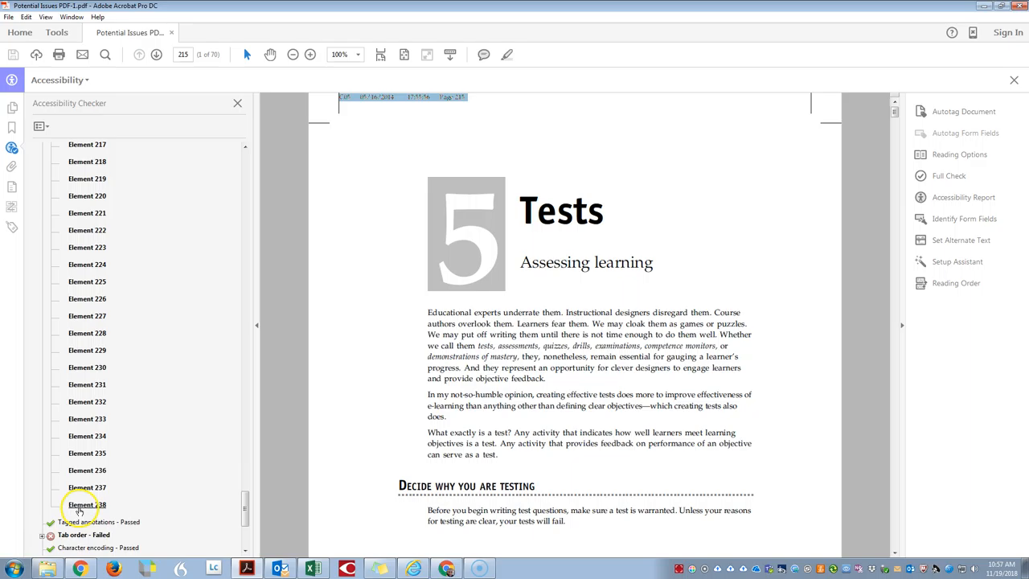
scroll(down, 3)
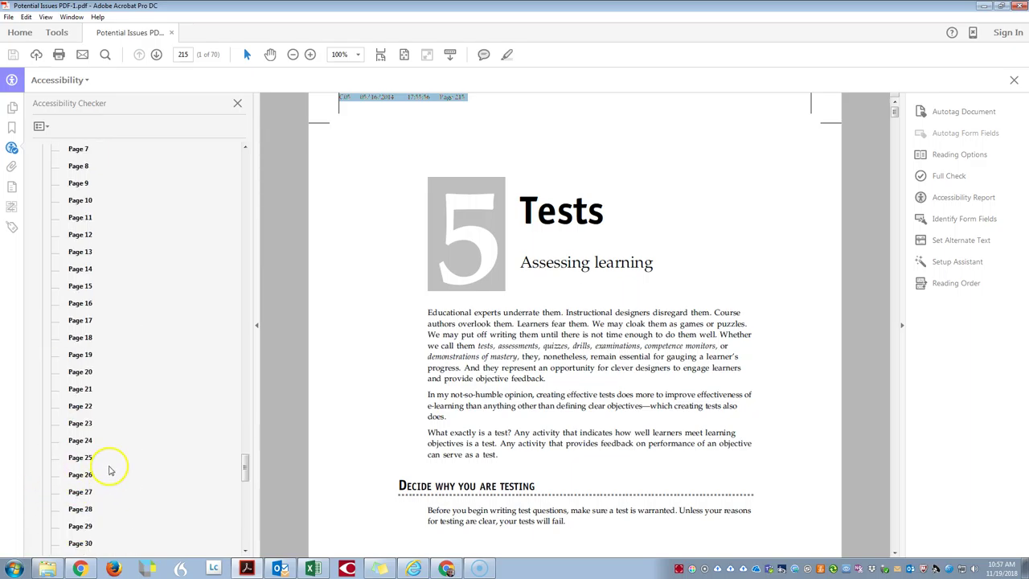
scroll(down, 3)
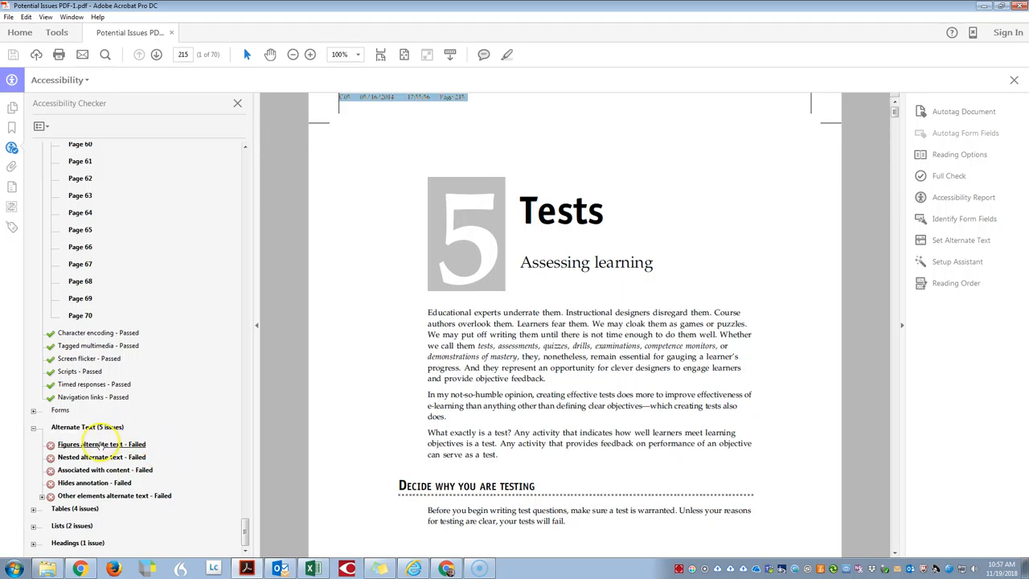
click(90, 444)
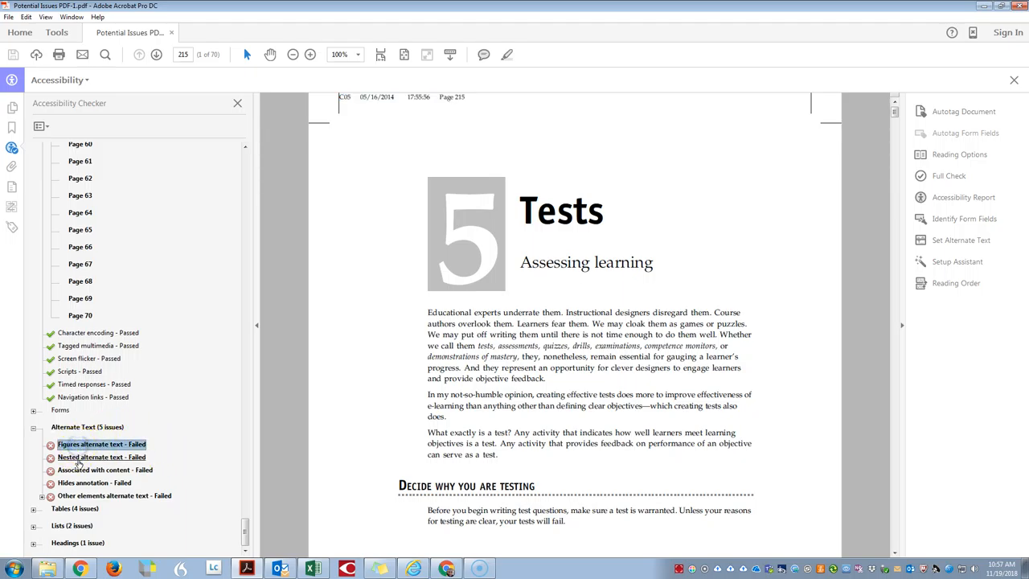
click(98, 457)
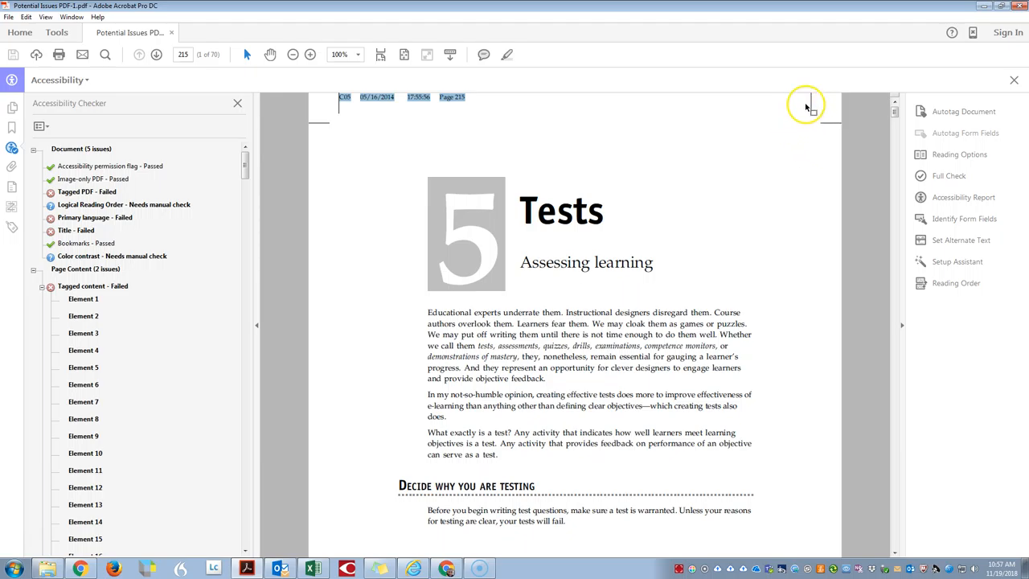
mouse_move(641, 292)
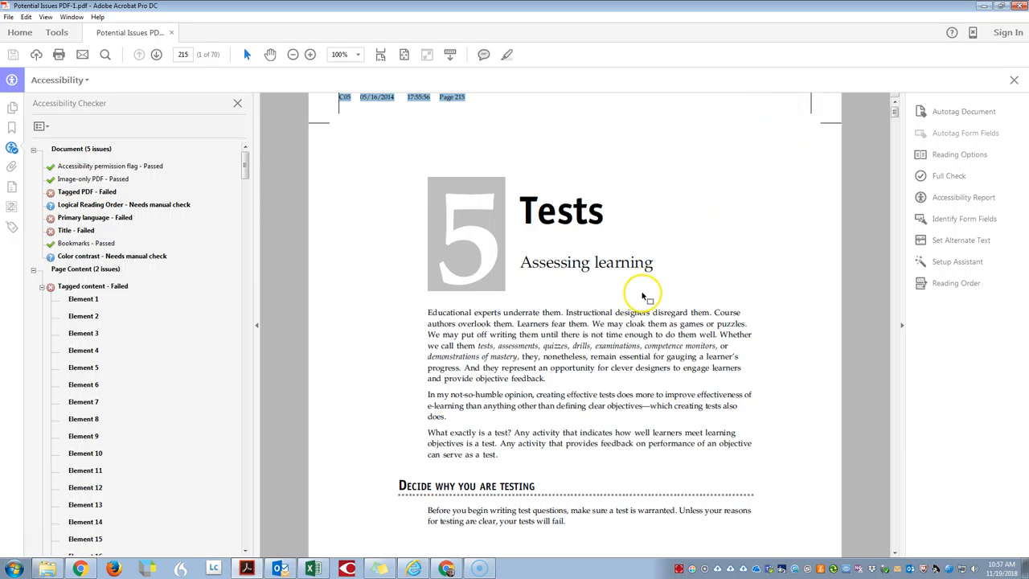
mouse_move(627, 304)
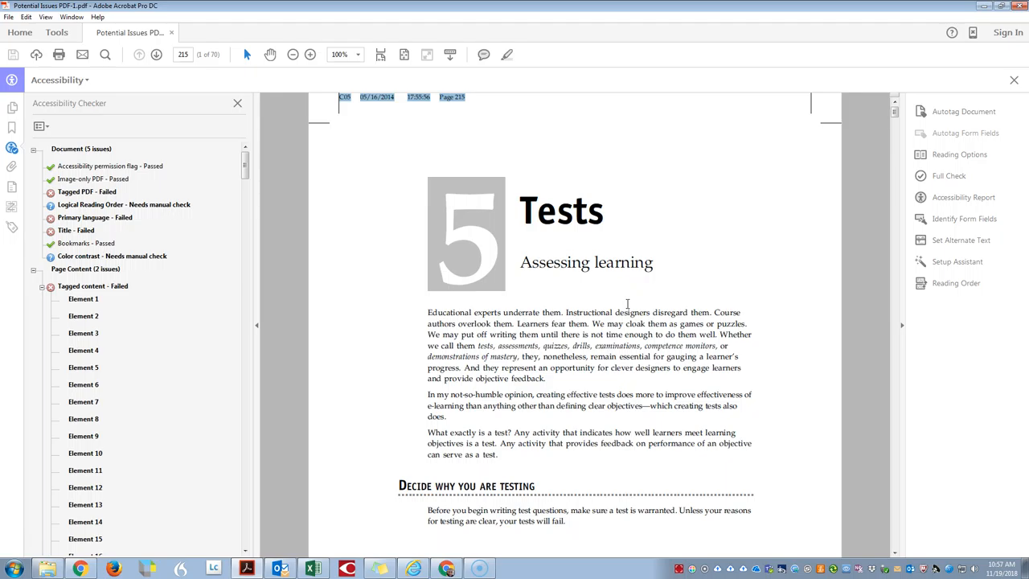
mouse_move(614, 305)
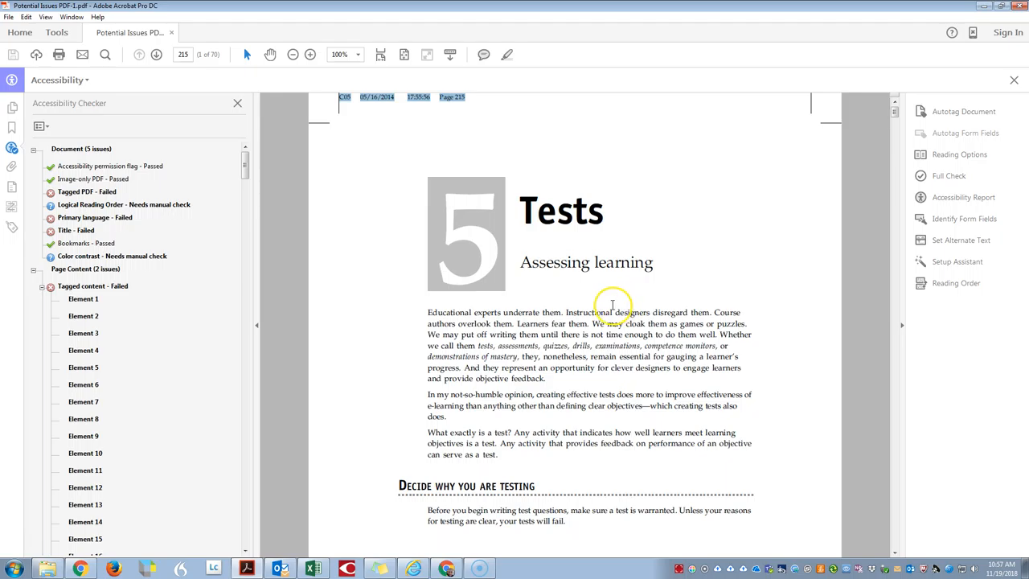
mouse_move(566, 380)
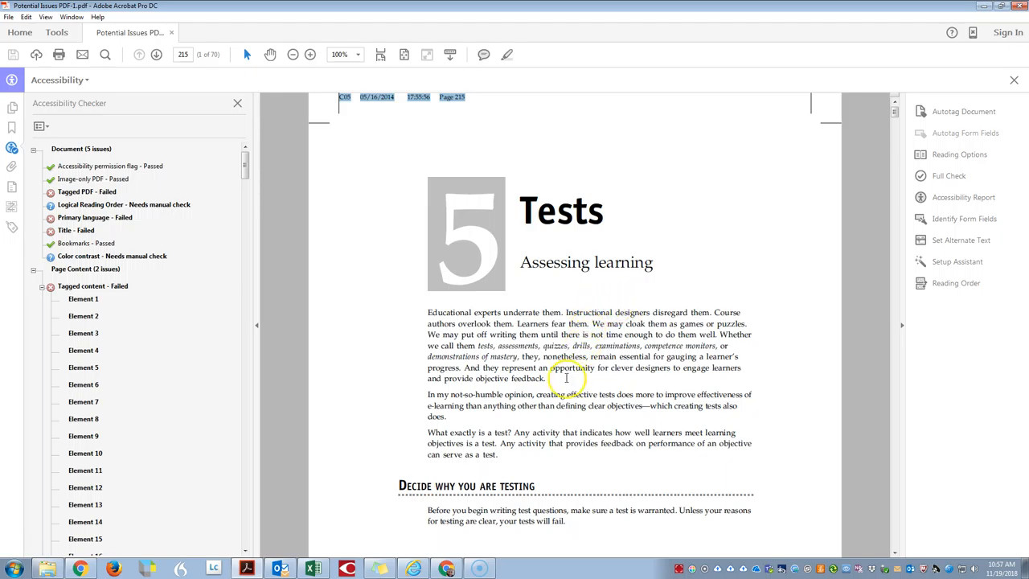
mouse_move(524, 378)
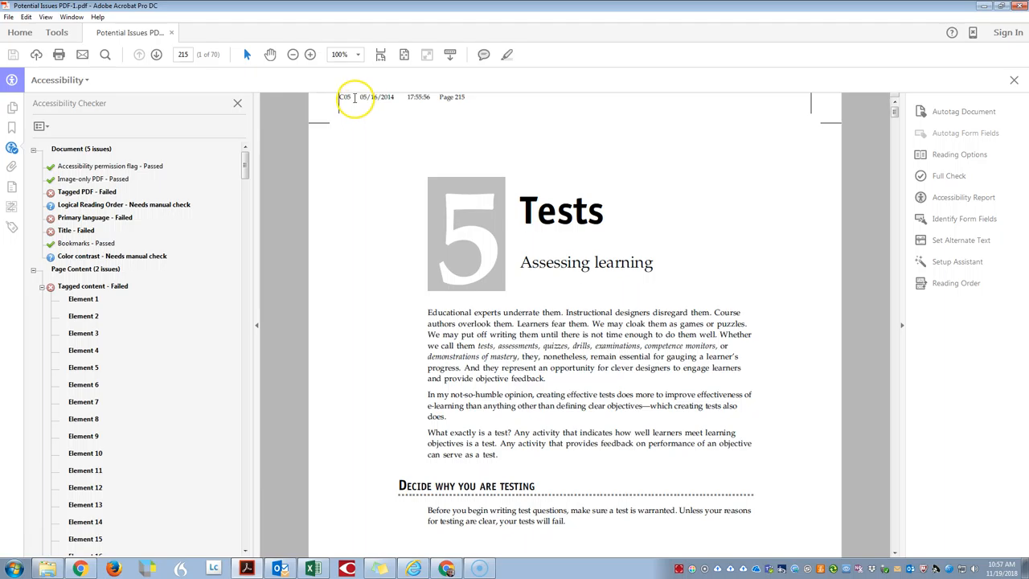
mouse_move(70, 547)
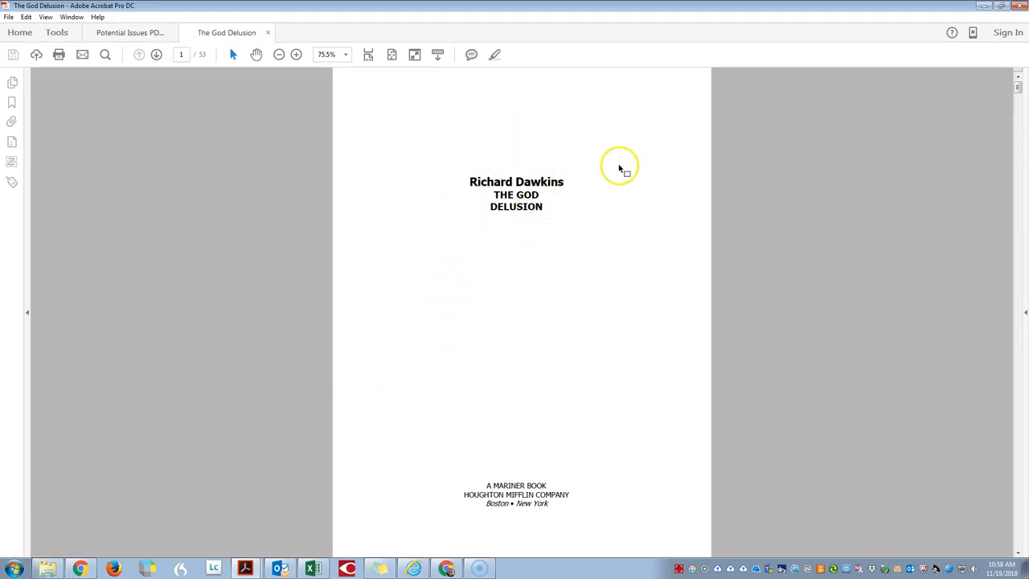
Run a Full Check from the Accessibility tools on The God Delusion across all pages
click(58, 32)
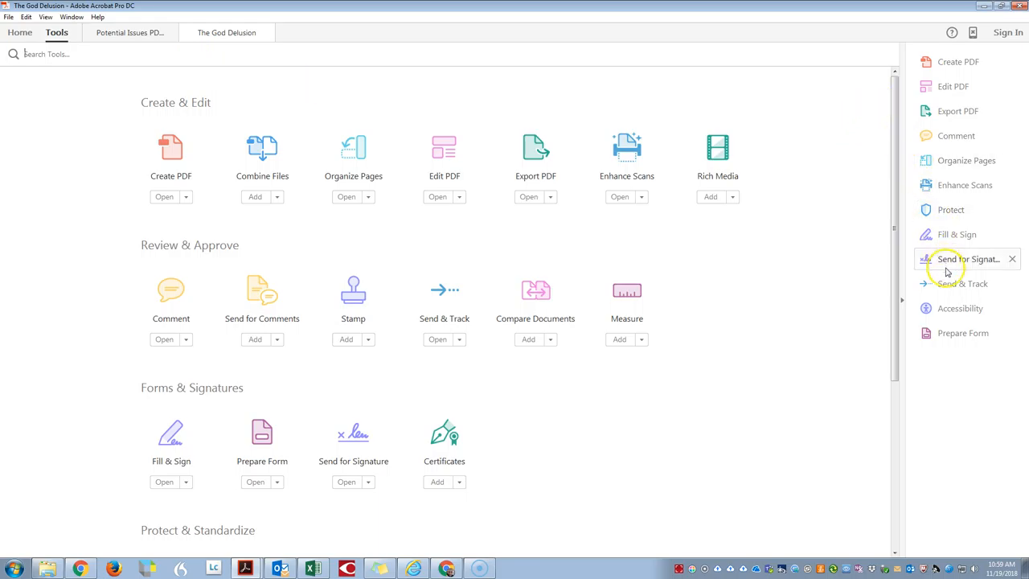
click(962, 308)
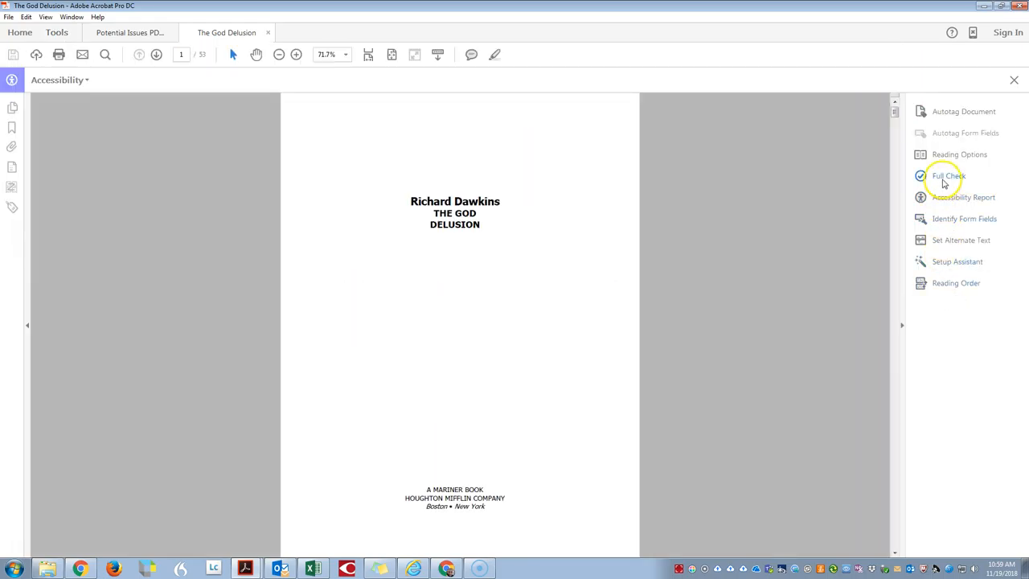
click(945, 175)
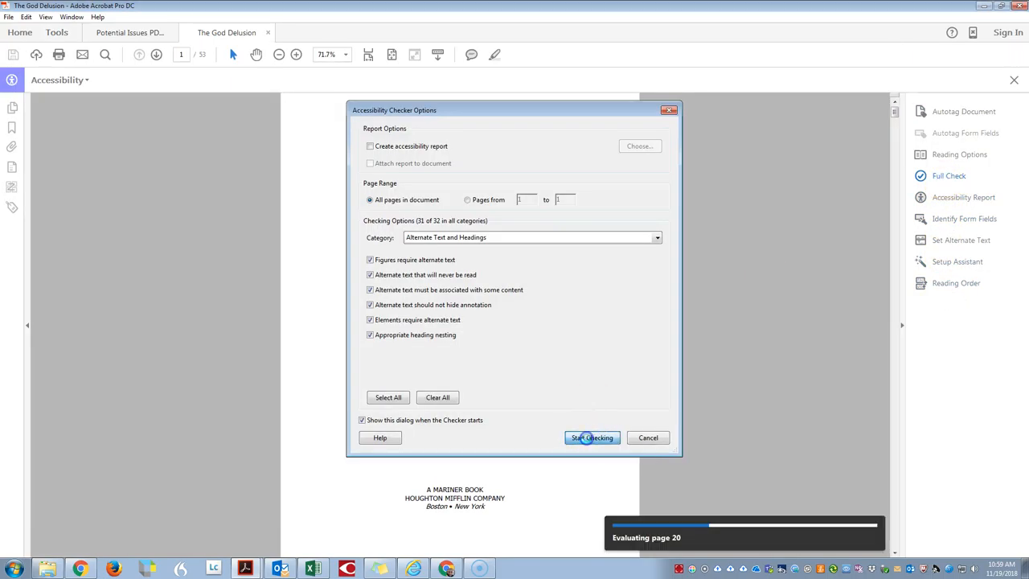
click(592, 438)
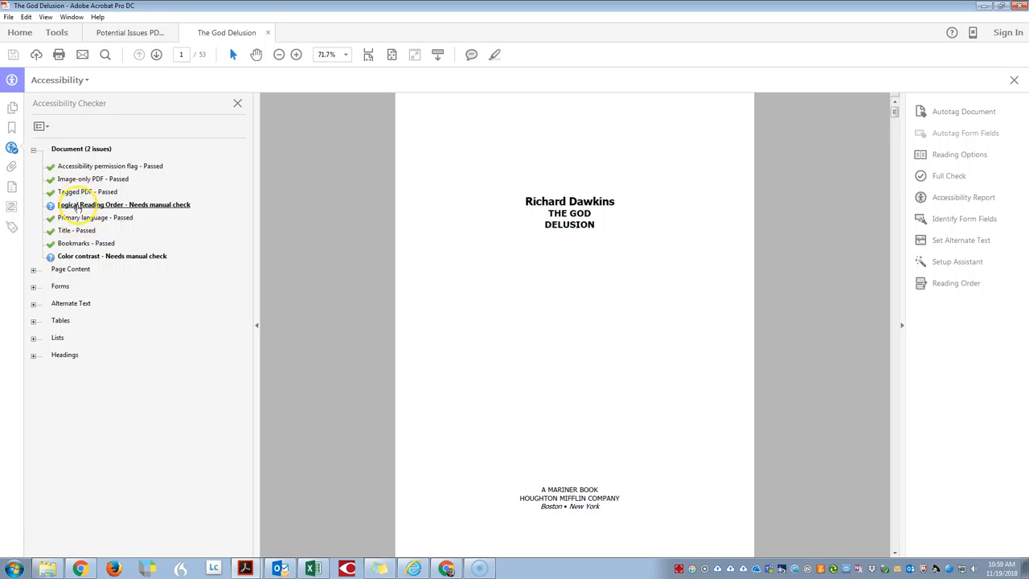
Mark the Color contrast check as passed manually and expand the all-passing Page Content results
right_click(112, 255)
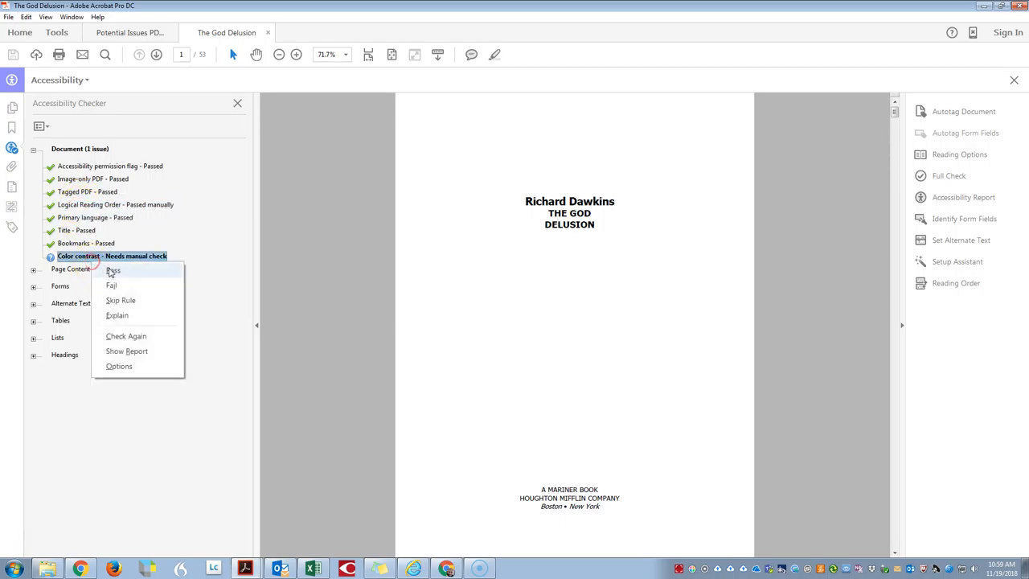
click(113, 270)
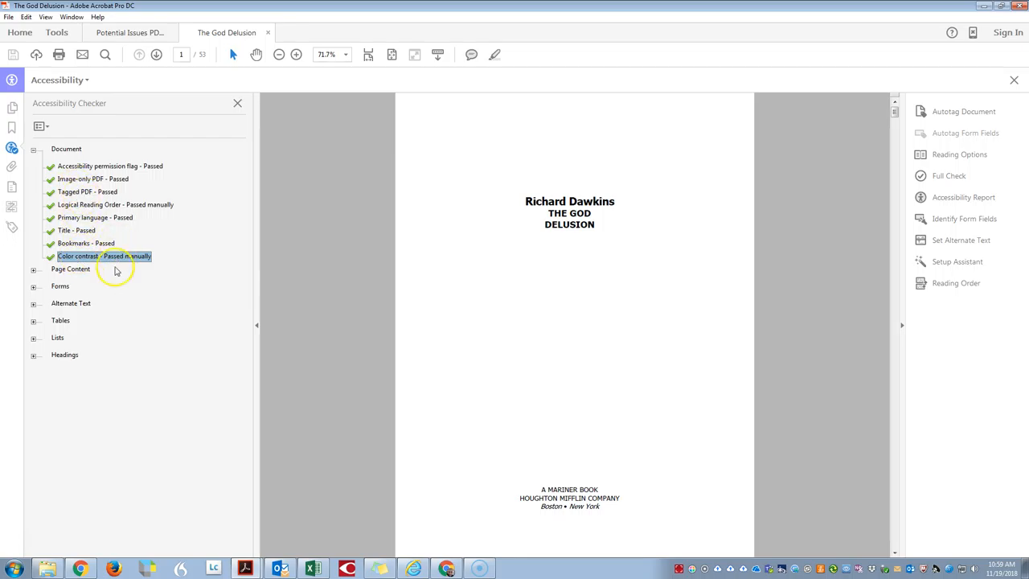
click(70, 268)
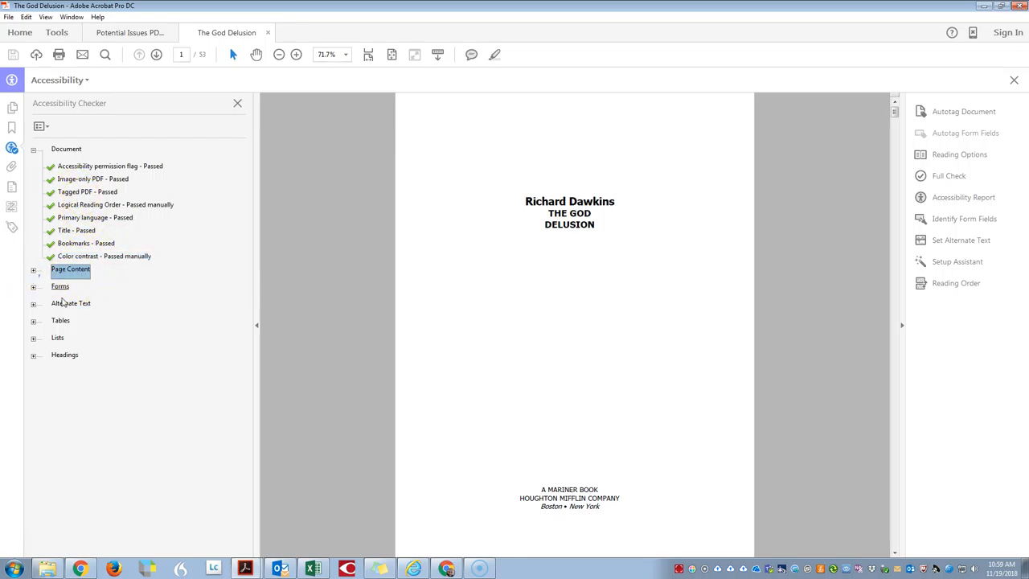
click(35, 270)
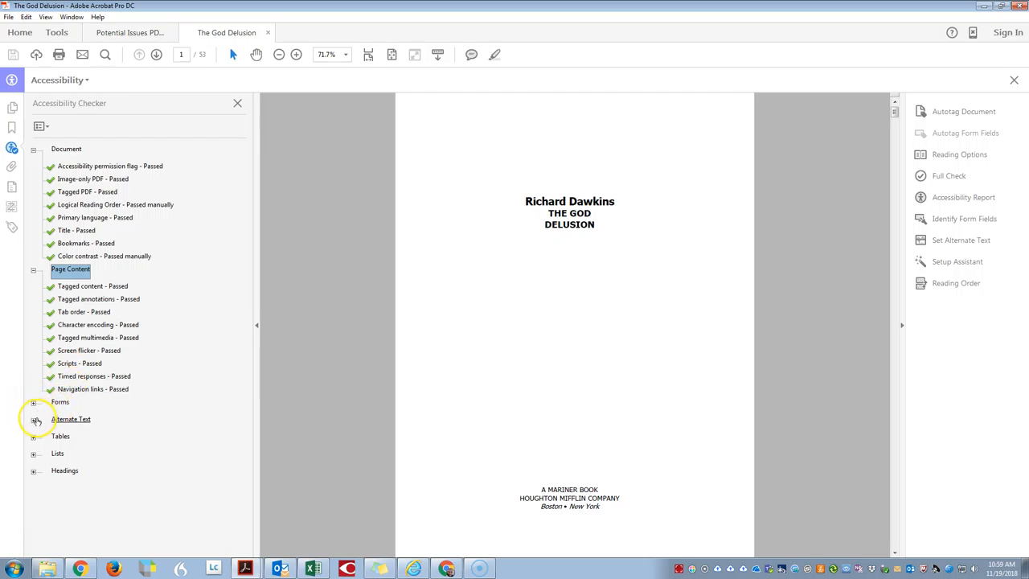
Expand the Alternate Text results and select the Headings category
click(35, 418)
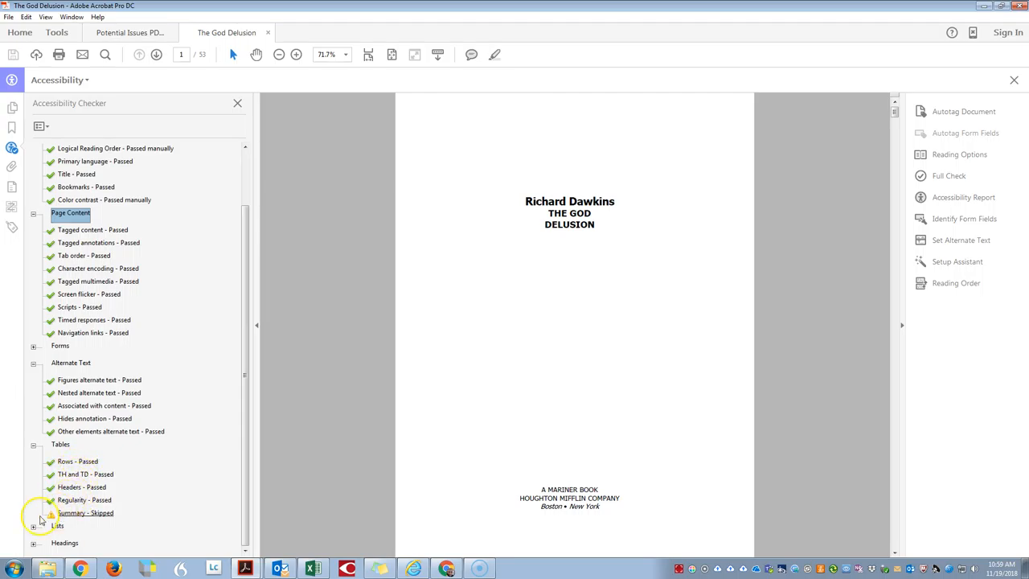
click(64, 544)
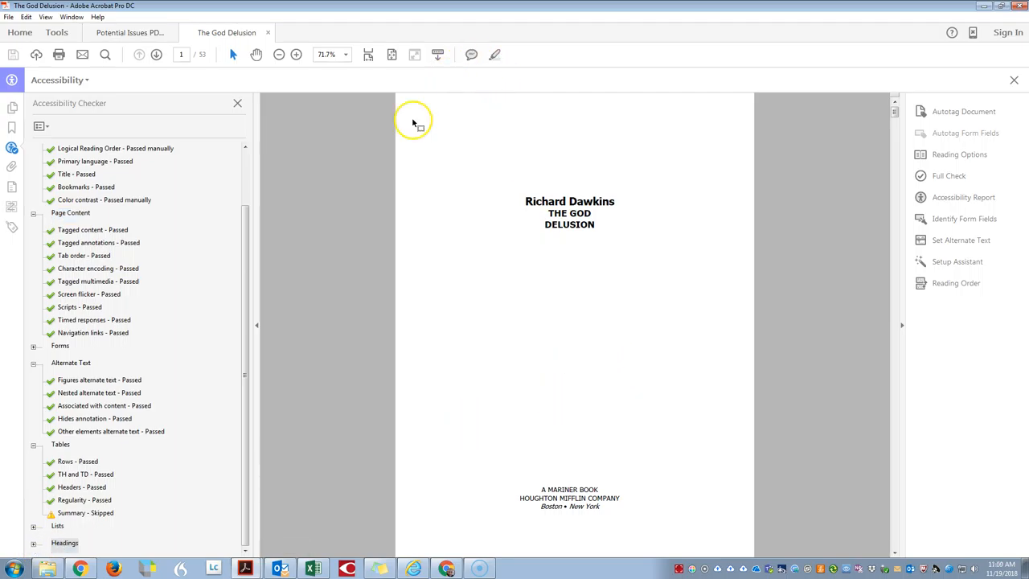
mouse_move(421, 95)
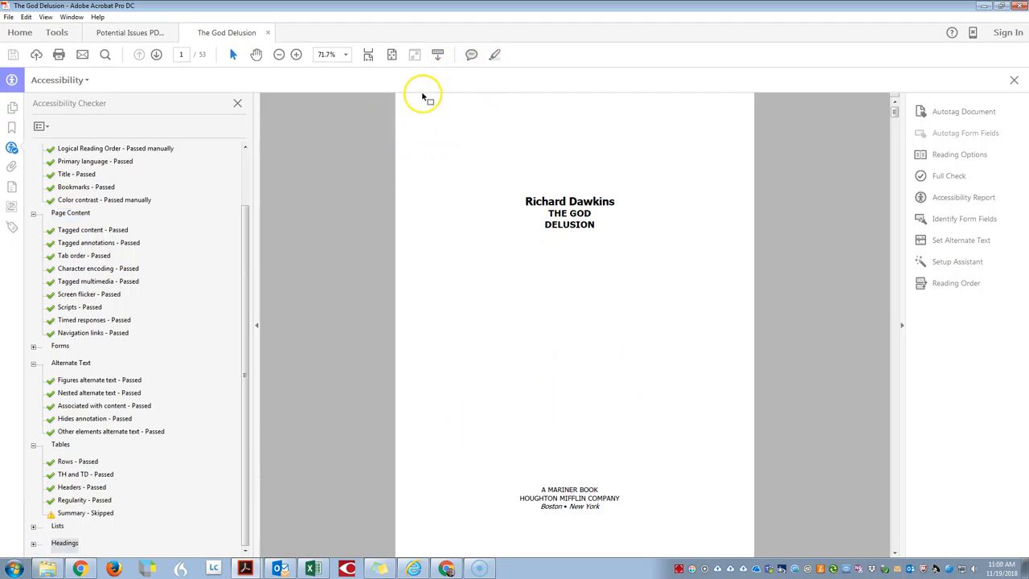
mouse_move(877, 92)
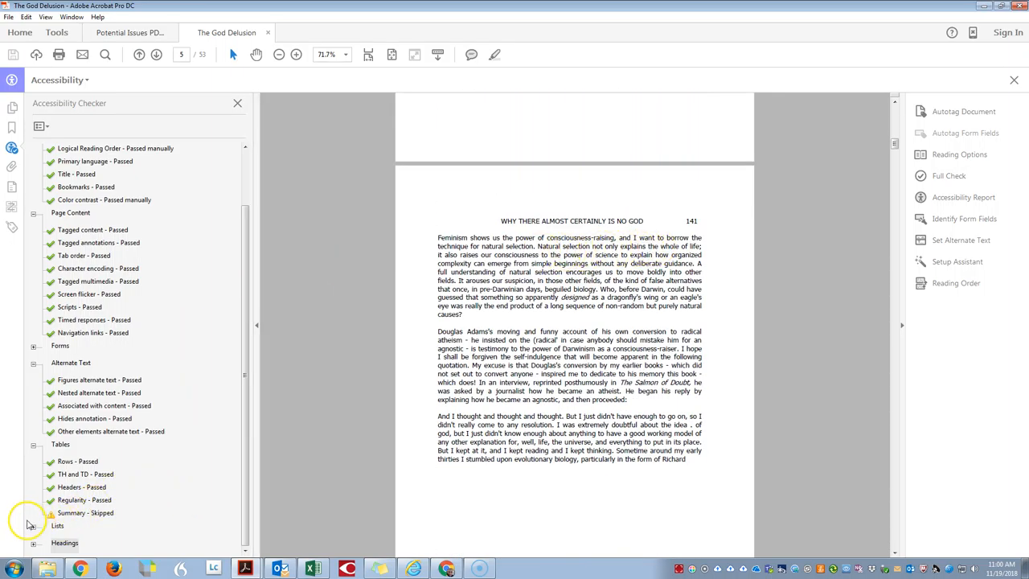
mouse_move(24, 544)
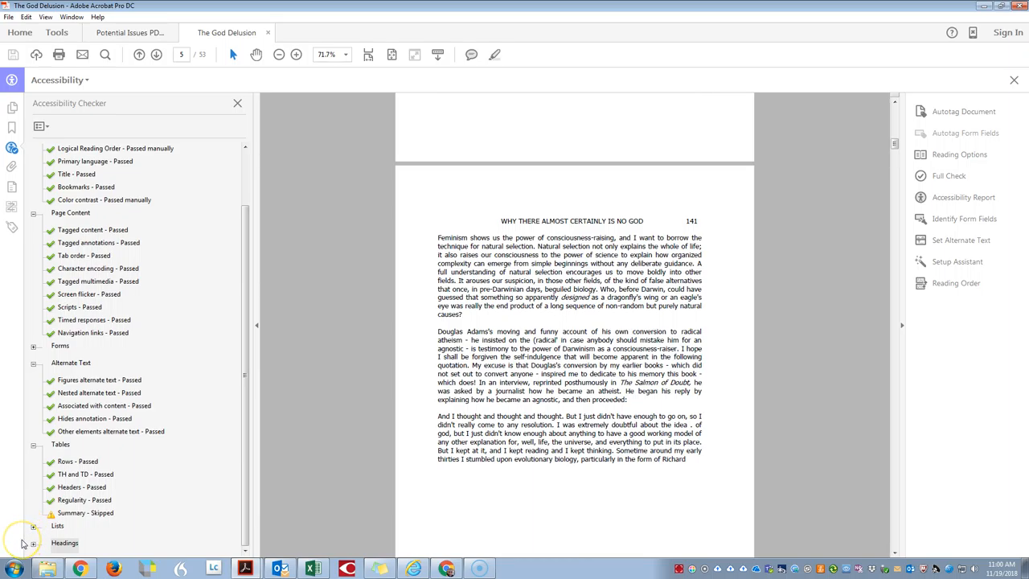